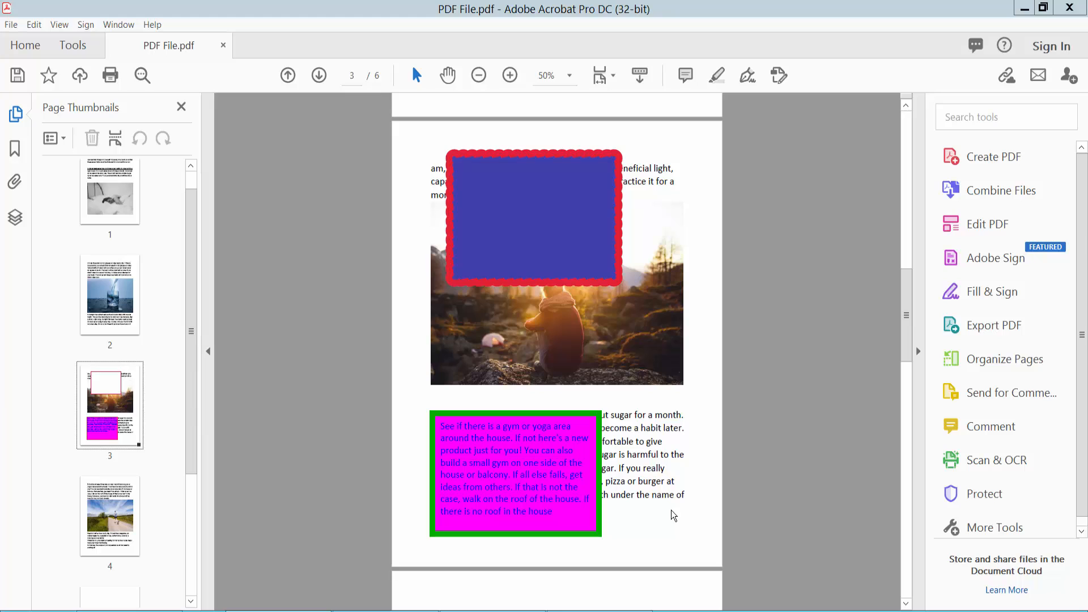
pyautogui.moveTo(581, 50)
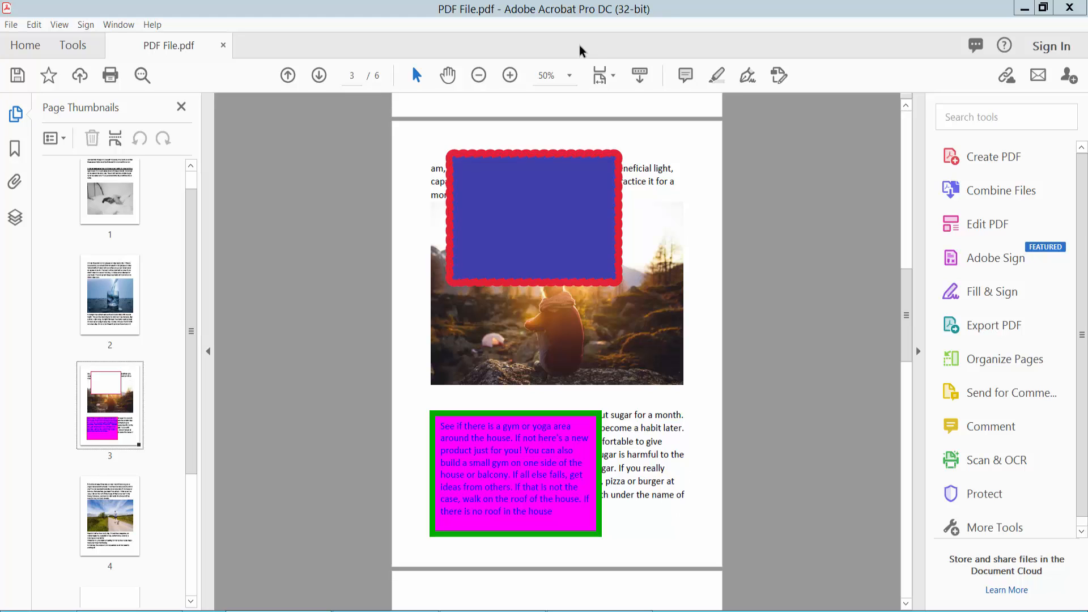
pyautogui.moveTo(703, 229)
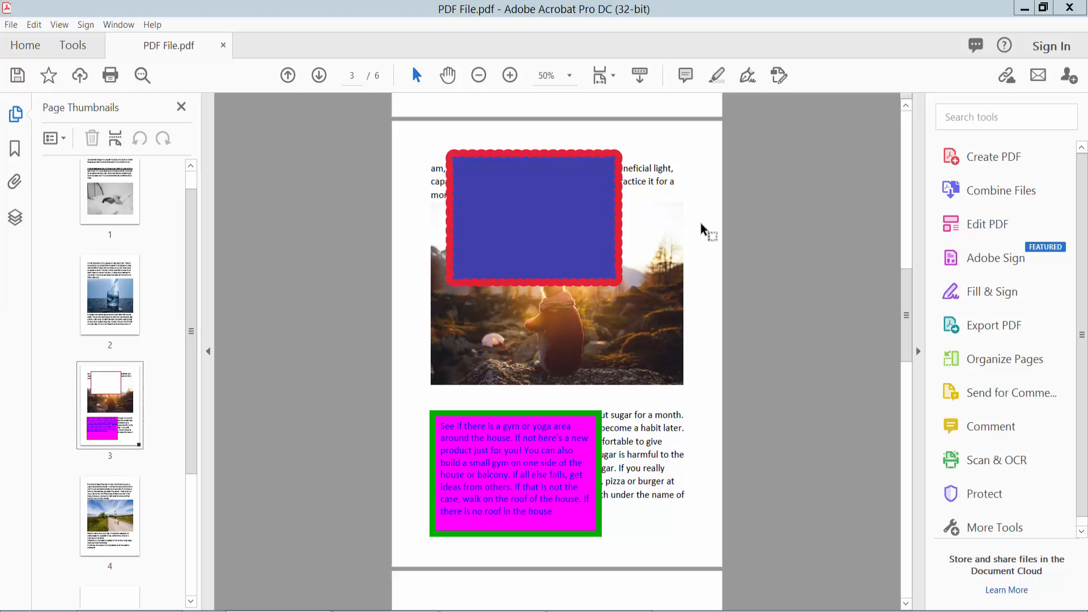
pyautogui.moveTo(746, 269)
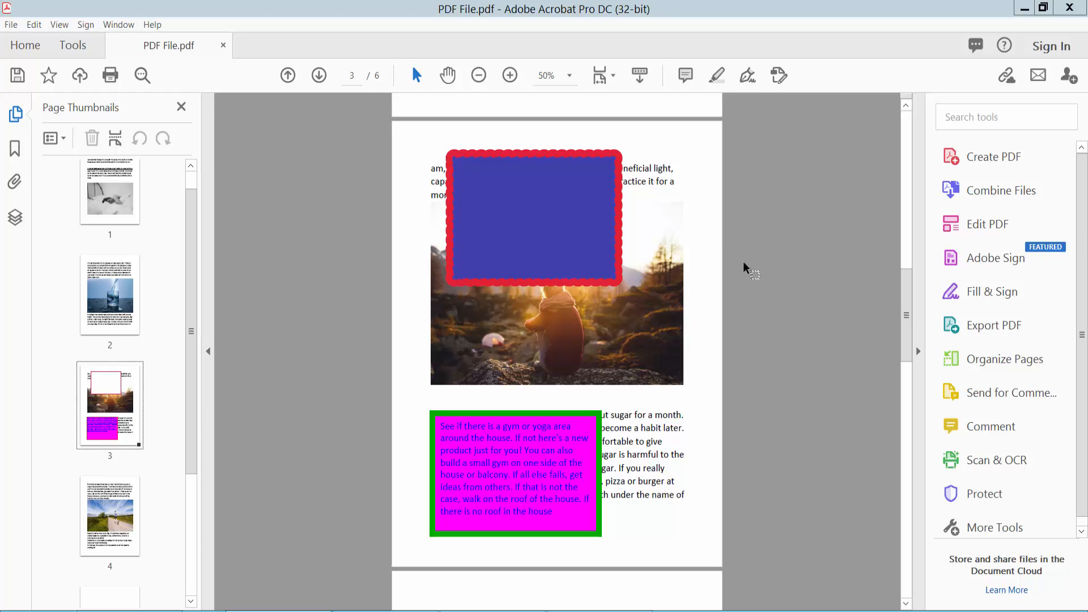
# Step: Set the red-bordered text box's Fill Color to No Color, then select the green-bordered box
pyautogui.click(532, 217)
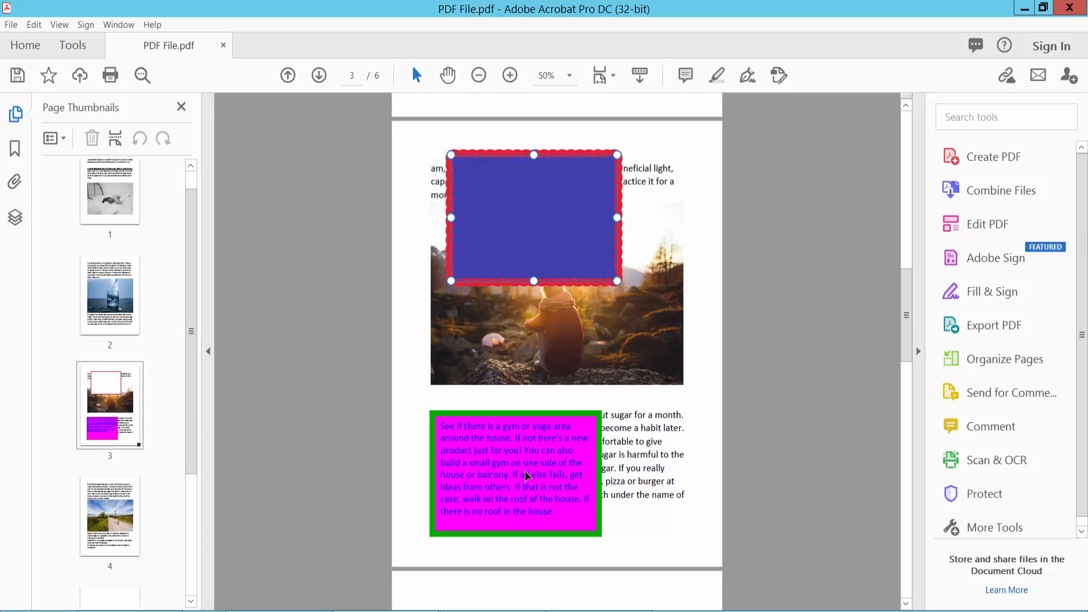
pyautogui.moveTo(567, 265)
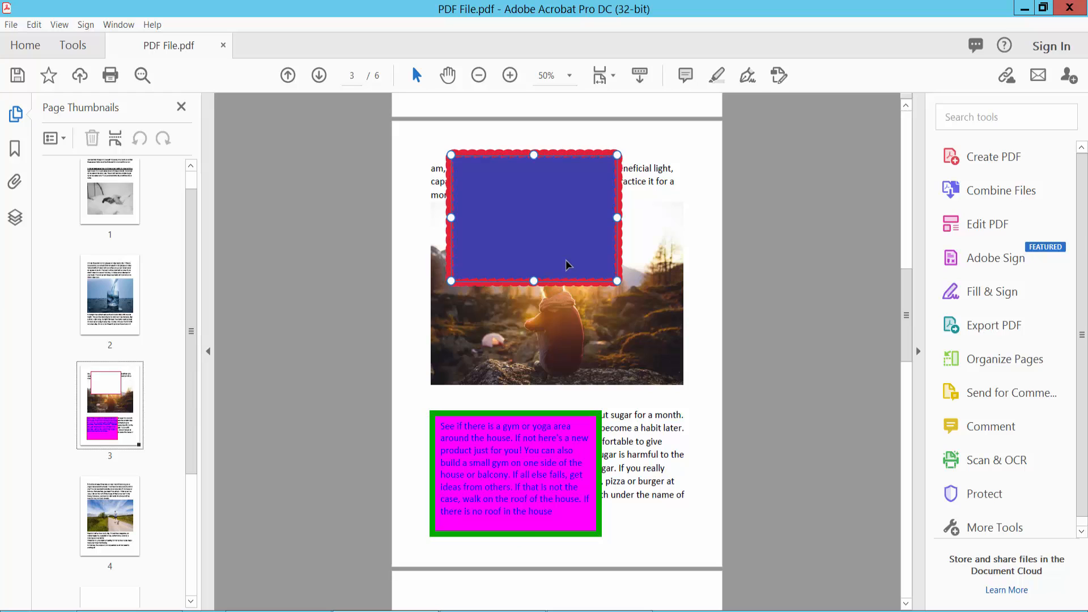
pyautogui.moveTo(550, 245)
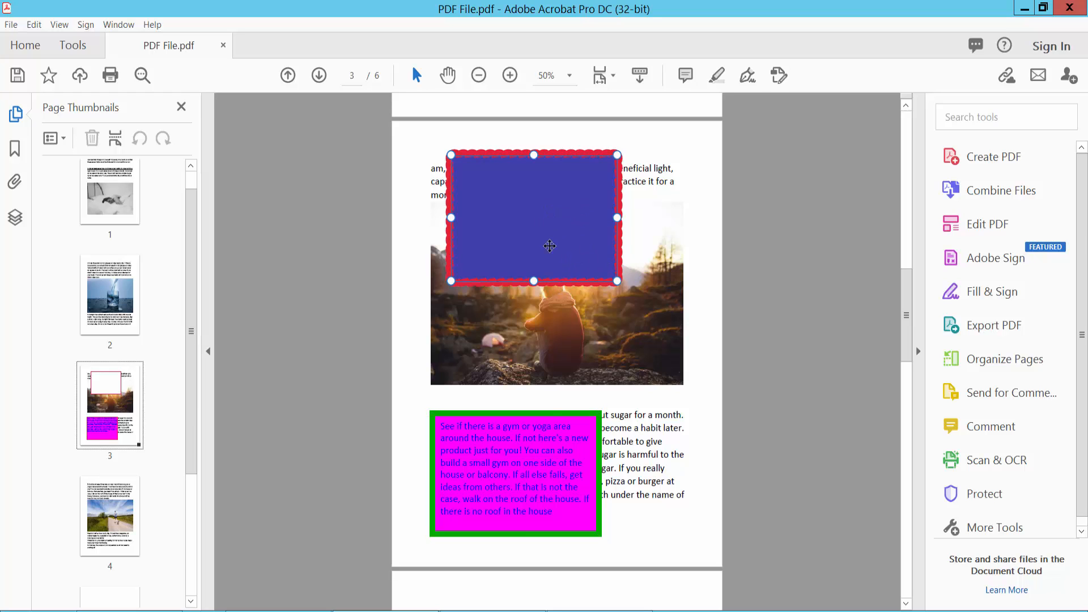
pyautogui.moveTo(620, 251)
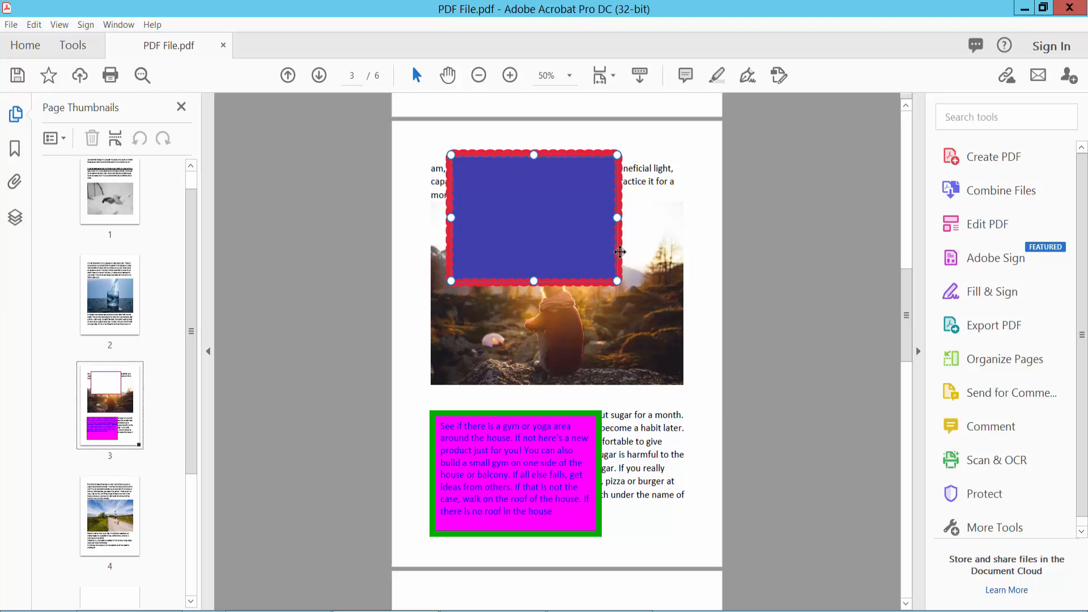
pyautogui.moveTo(665, 413)
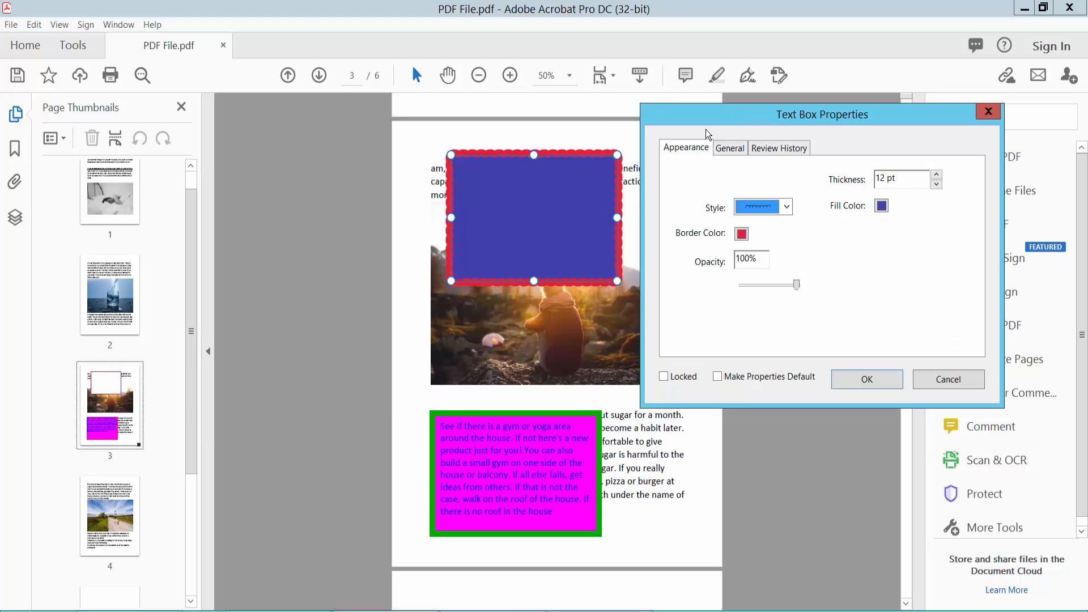
pyautogui.click(881, 205)
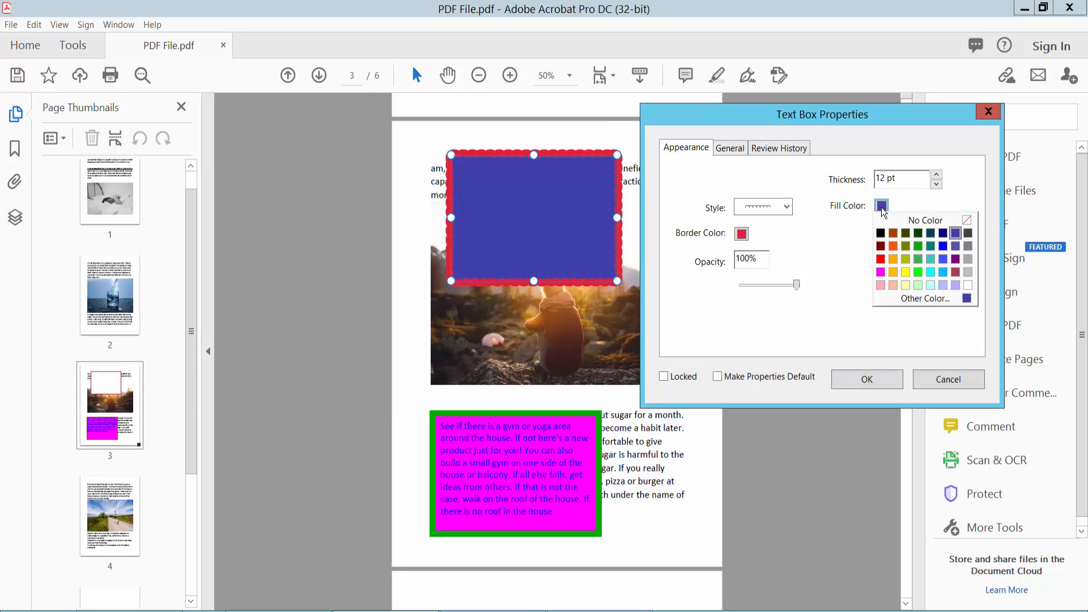
pyautogui.click(965, 220)
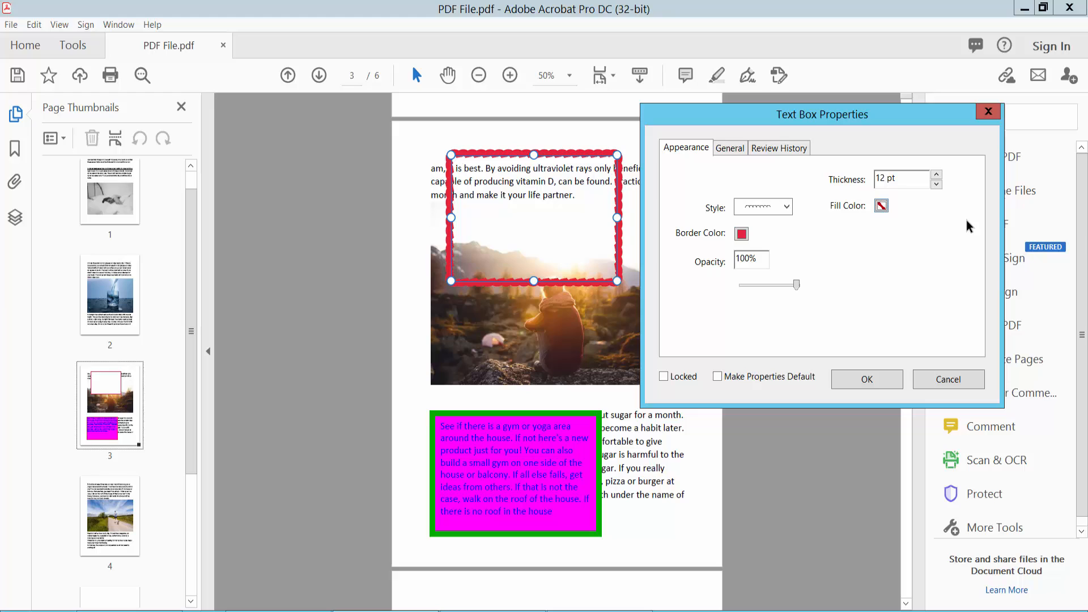
pyautogui.moveTo(563, 206)
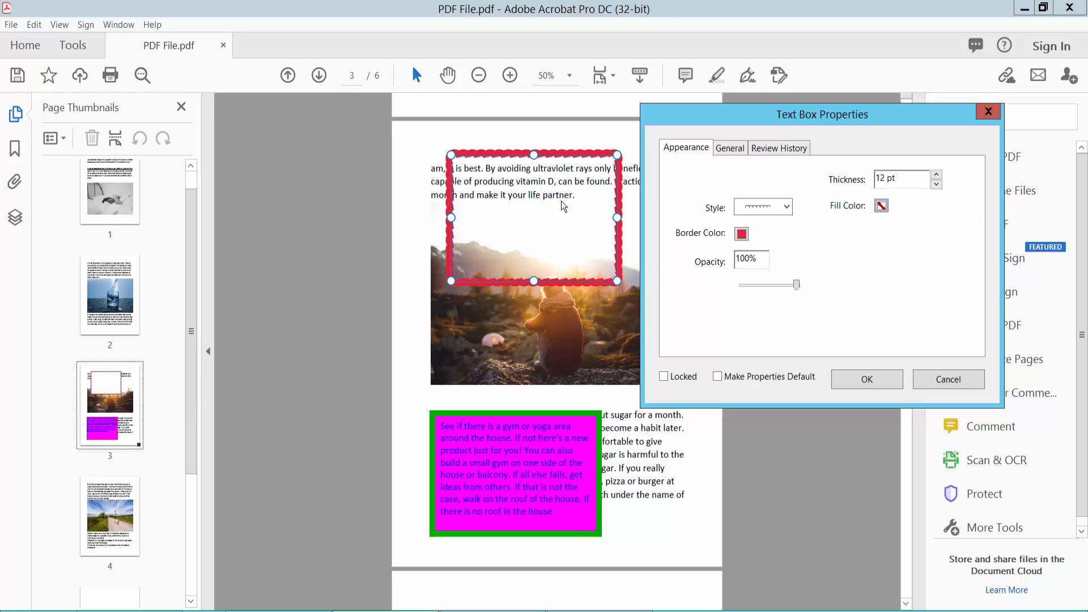
pyautogui.click(865, 379)
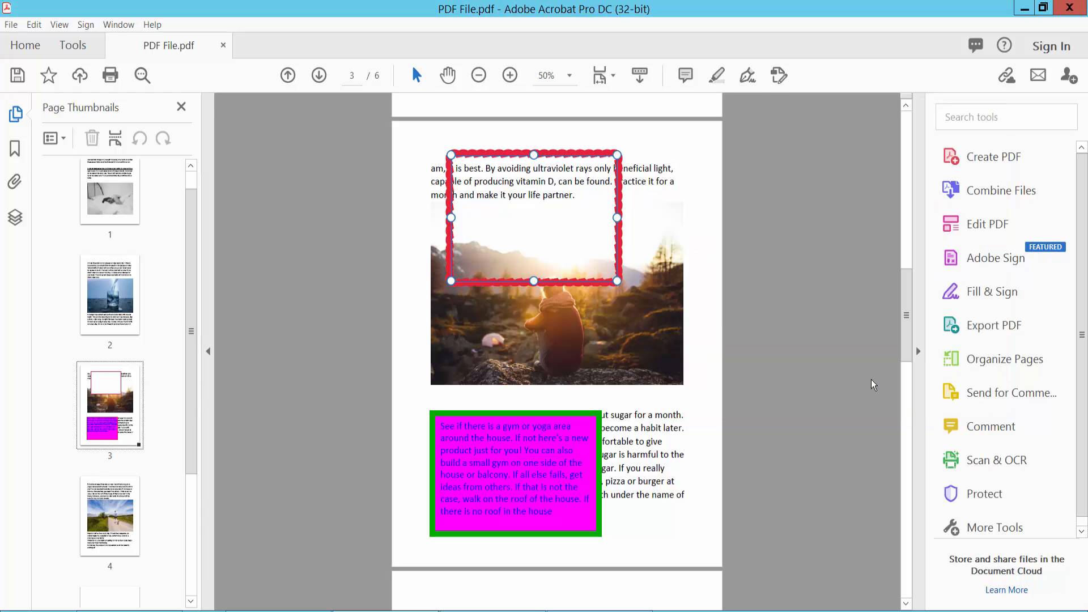
pyautogui.click(515, 475)
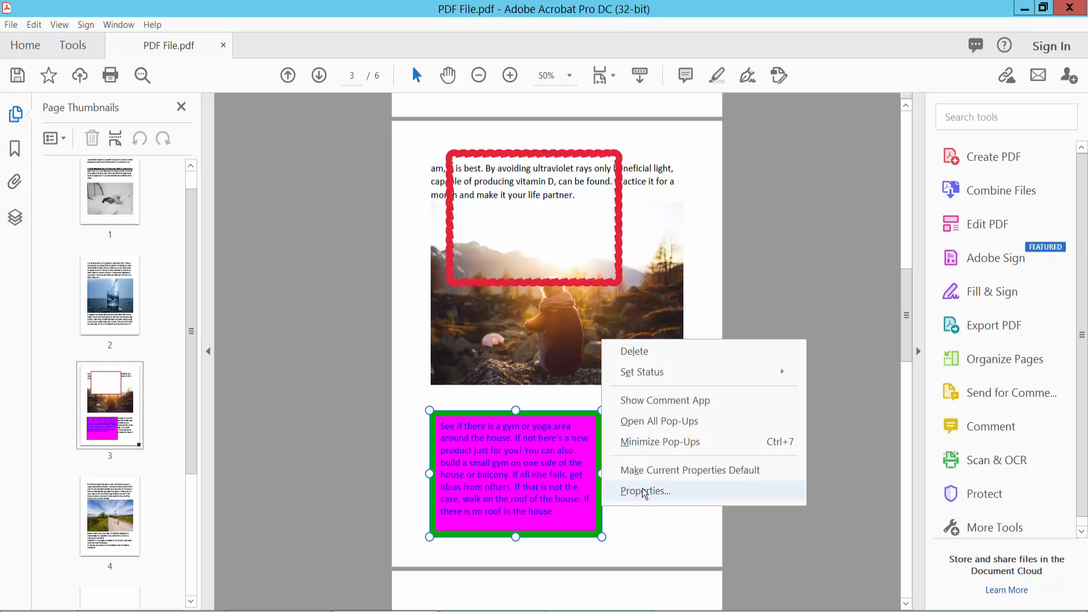
# Step: Change the green-bordered text box's Fill Color from magenta to No Color in Properties
pyautogui.click(644, 491)
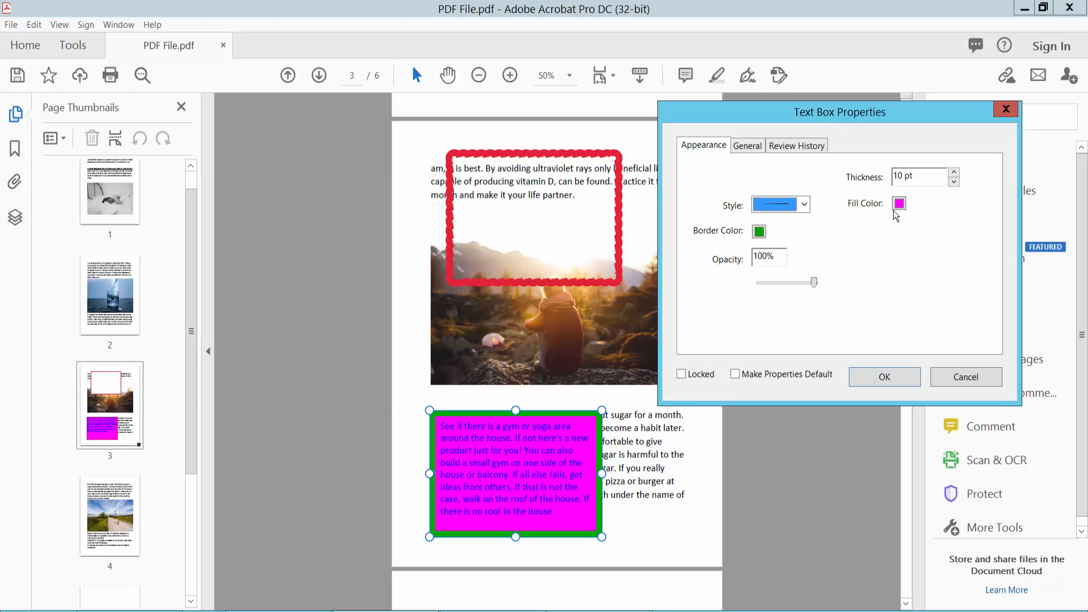
pyautogui.click(899, 203)
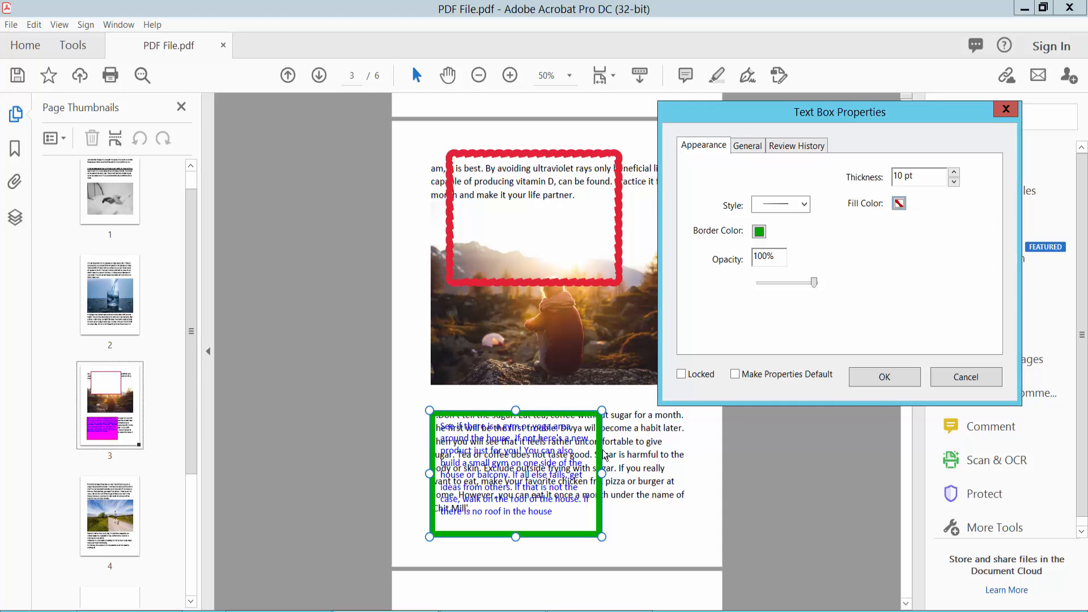
pyautogui.click(883, 377)
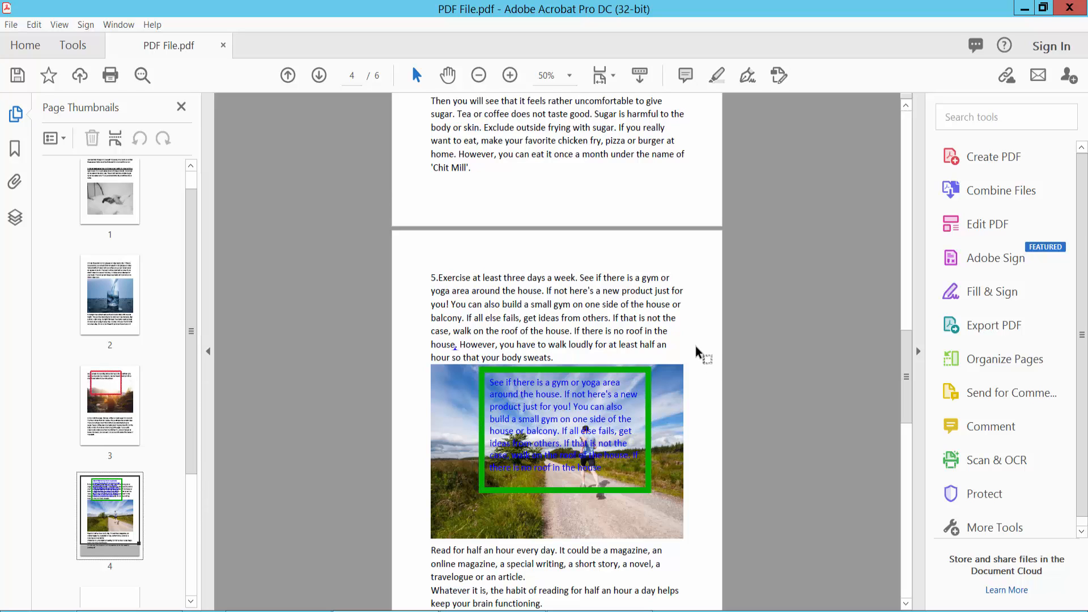
pyautogui.moveTo(11, 28)
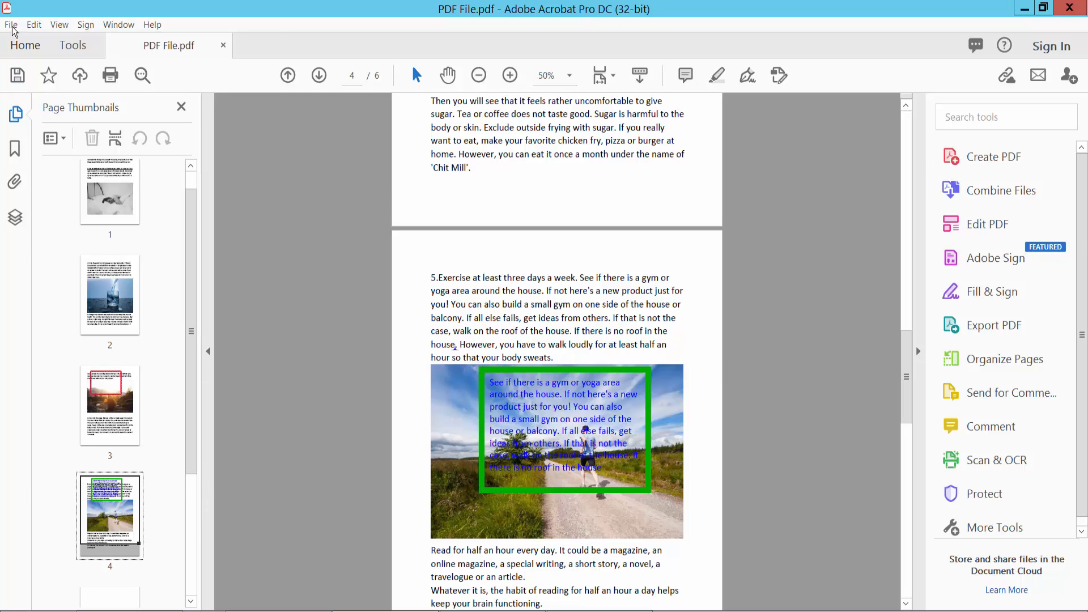
# Step: Open the File menu from page 4 to reach Save As
pyautogui.click(10, 24)
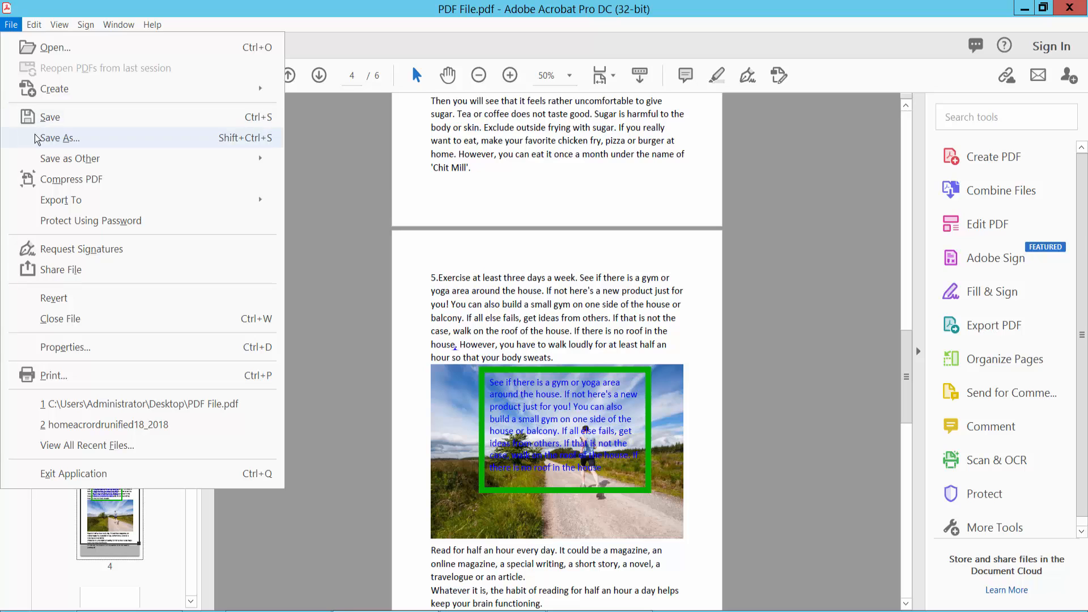